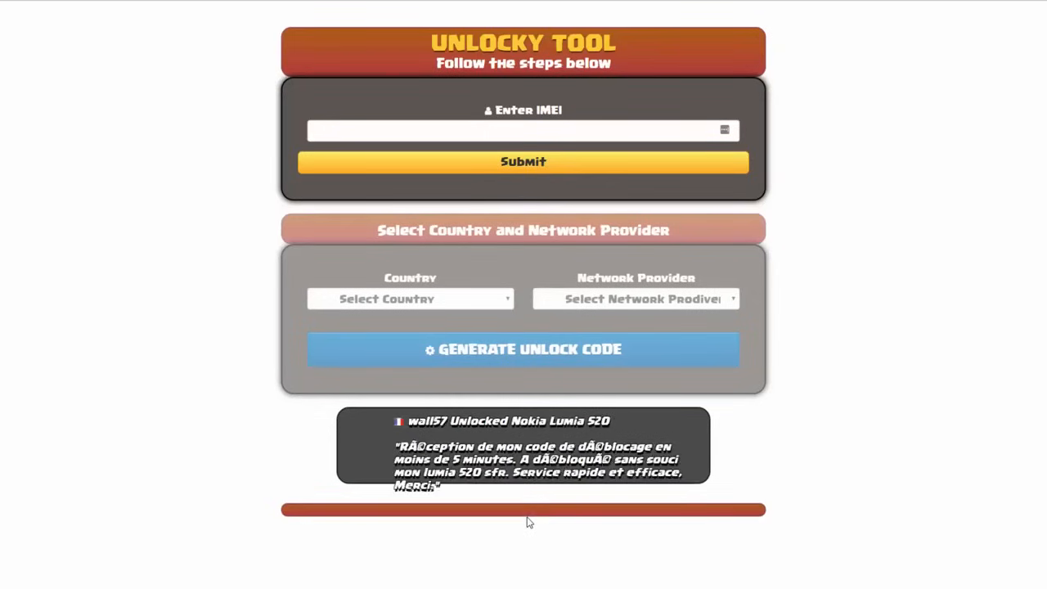
{"action": "left_click", "coordinate": [450, 131]}
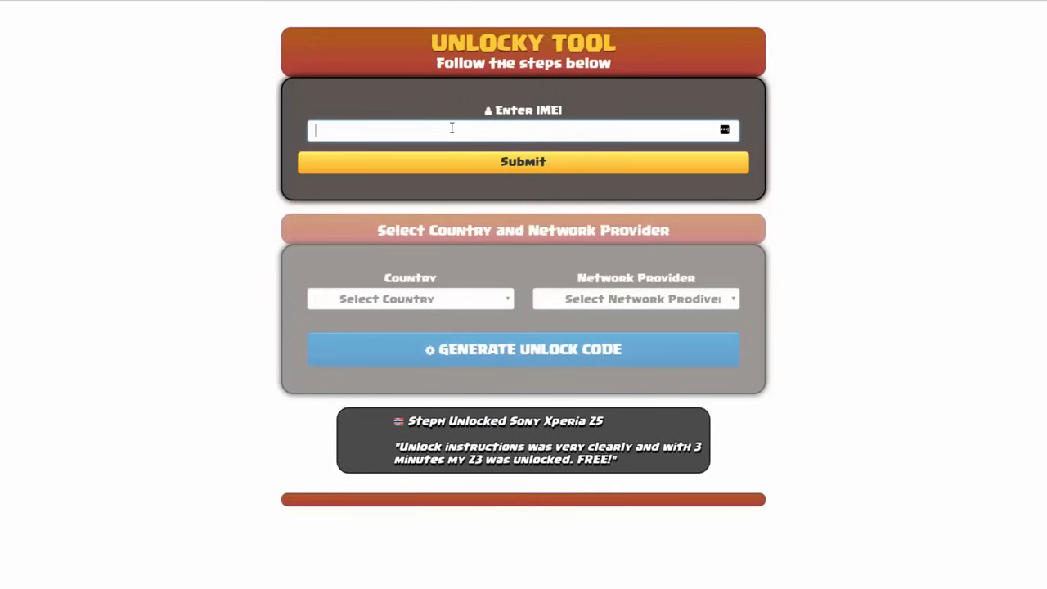
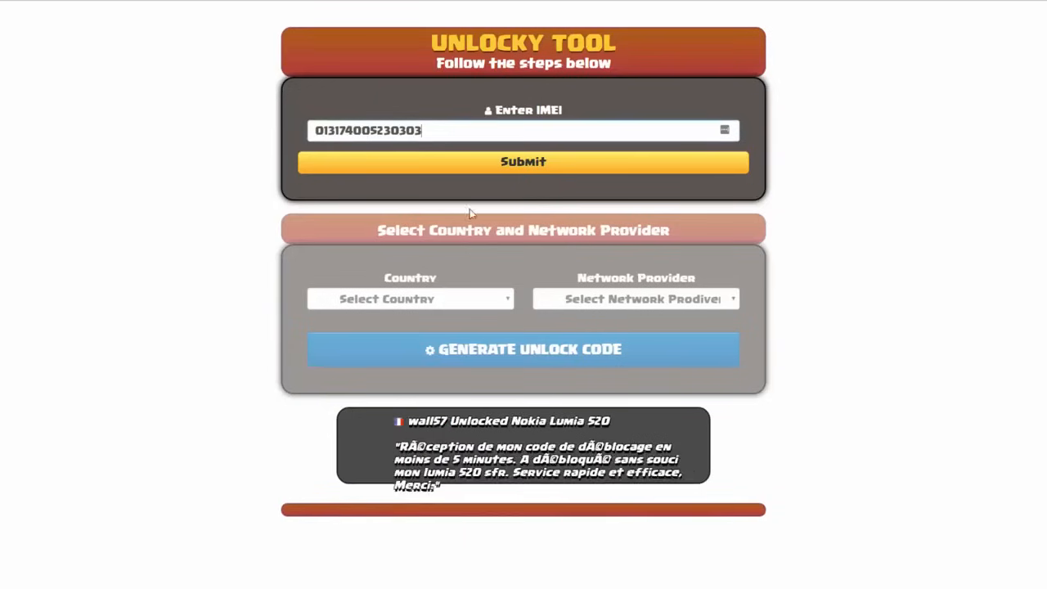
{"action": "mouse_move", "coordinate": [524, 164]}
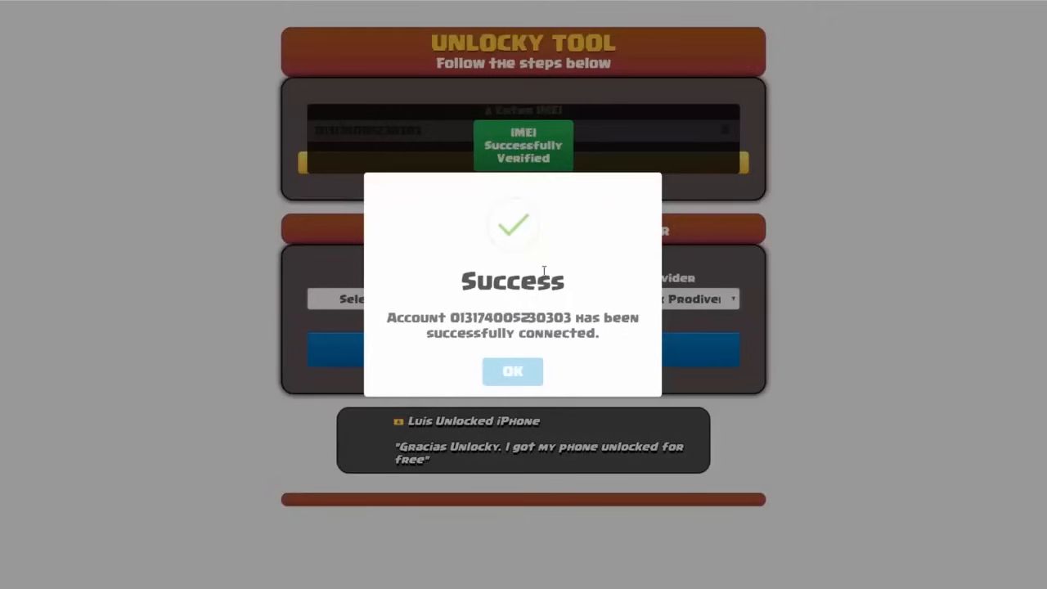
{"action": "mouse_move", "coordinate": [597, 310]}
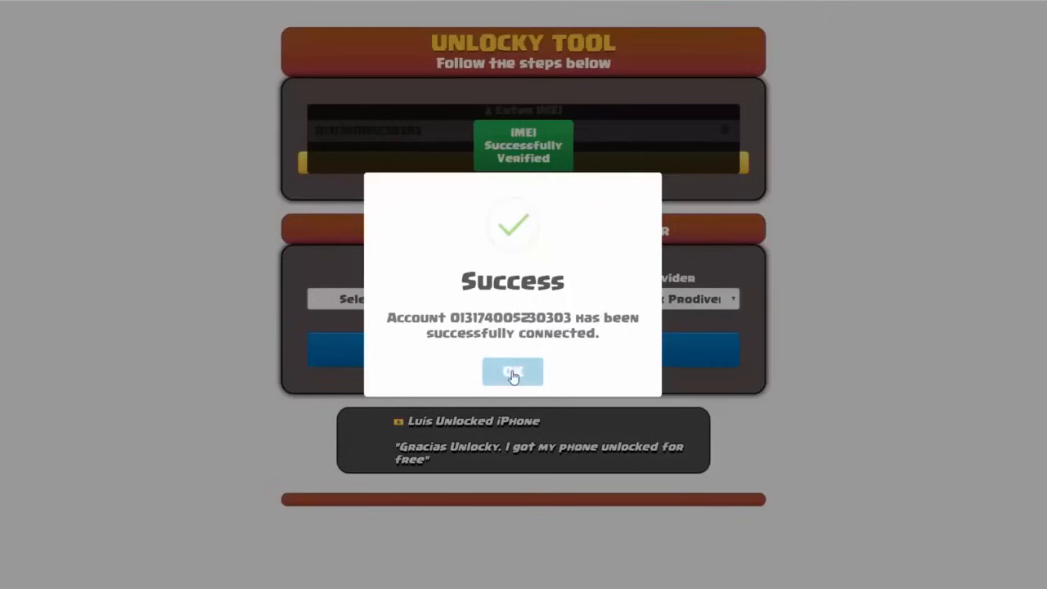
Dismiss the Success dialog confirming the account connected
{"action": "left_click", "coordinate": [512, 373]}
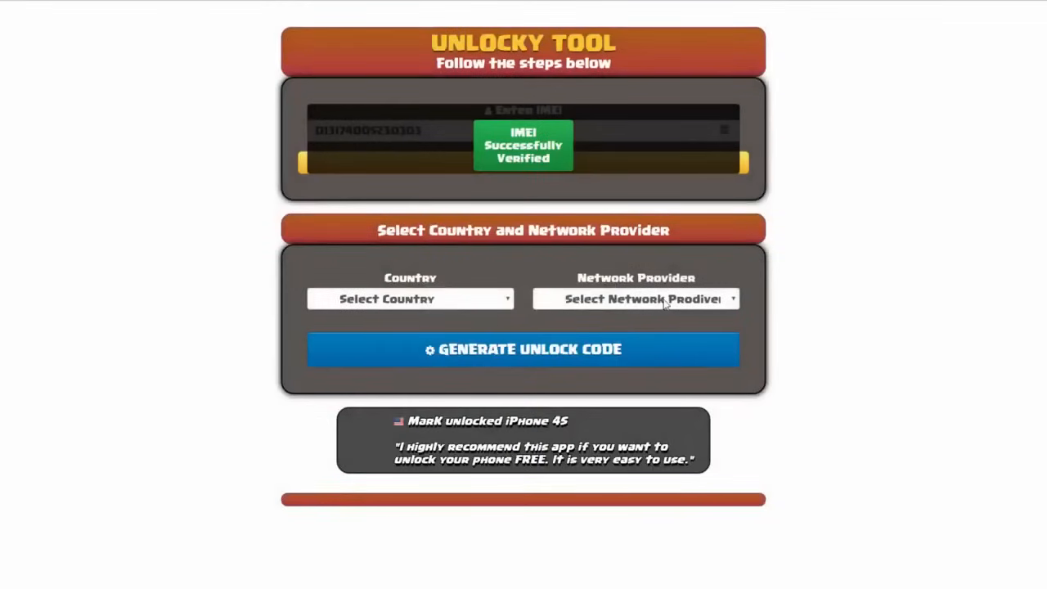
Choose U.S.A. as the country and T-Mobile as the network provider
{"action": "left_click", "coordinate": [409, 298]}
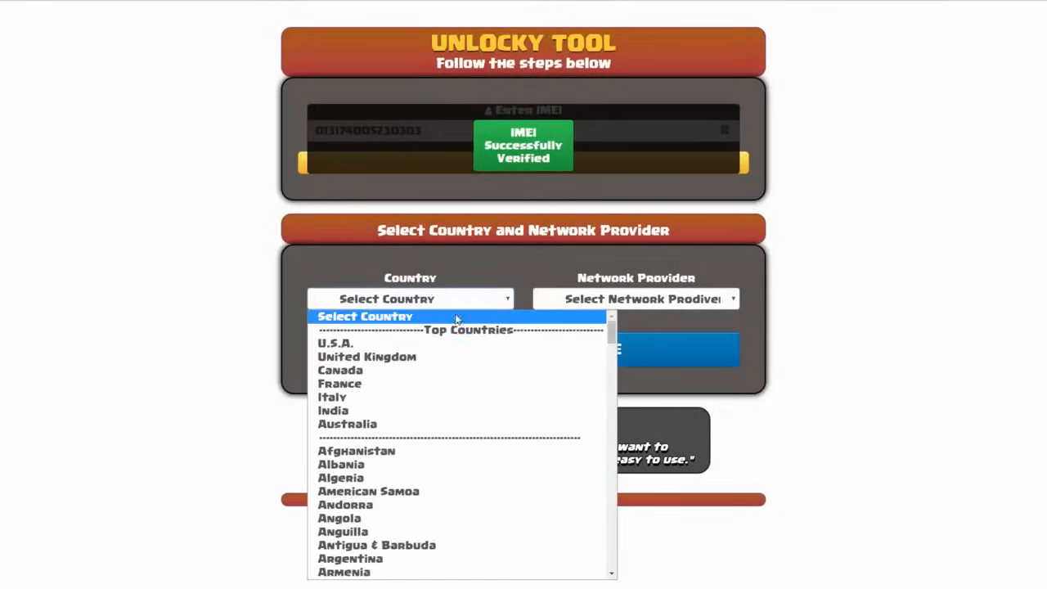
{"action": "left_click", "coordinate": [335, 343]}
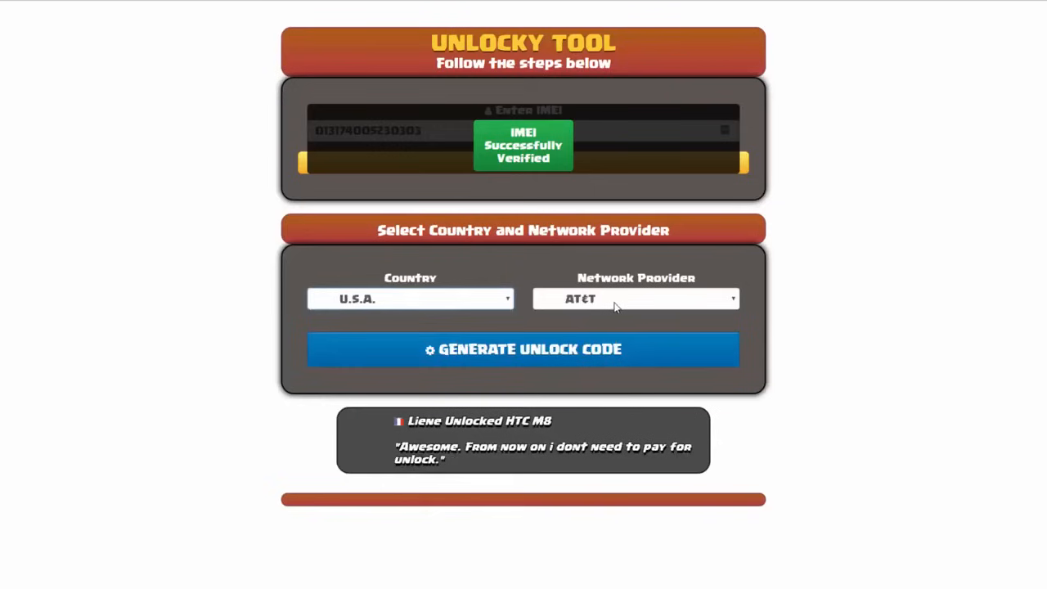
{"action": "left_click", "coordinate": [634, 297]}
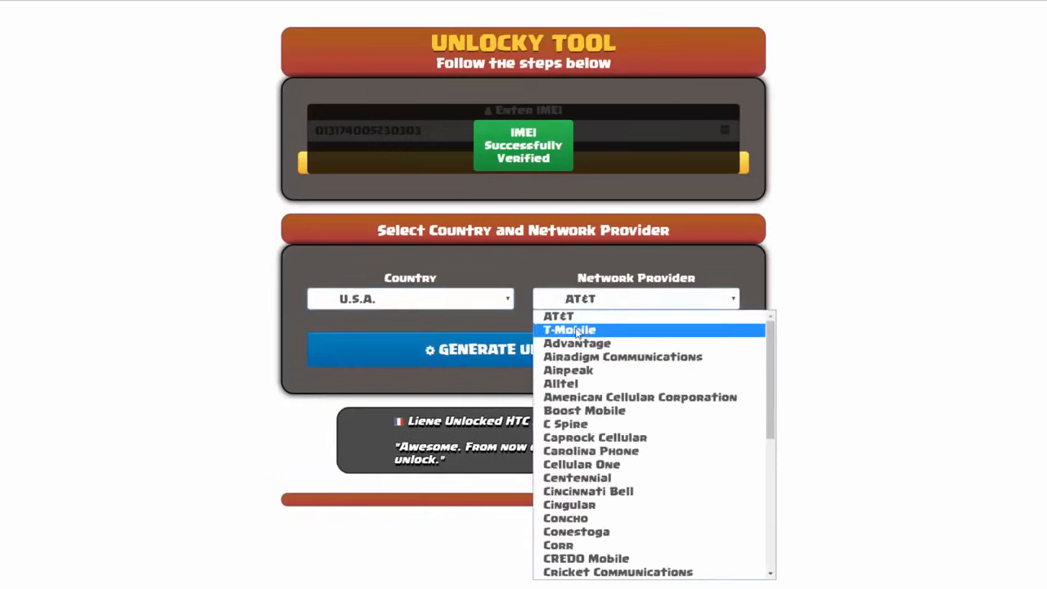
{"action": "left_click", "coordinate": [569, 329]}
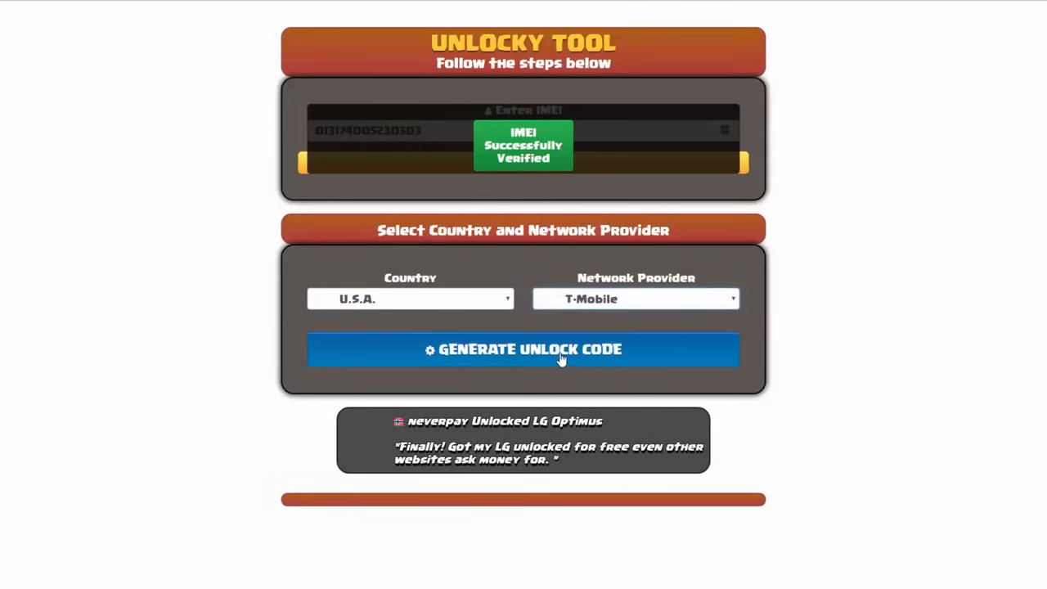
Generate the unlock code and download the code-and-instructions PDF
{"action": "left_click", "coordinate": [524, 350]}
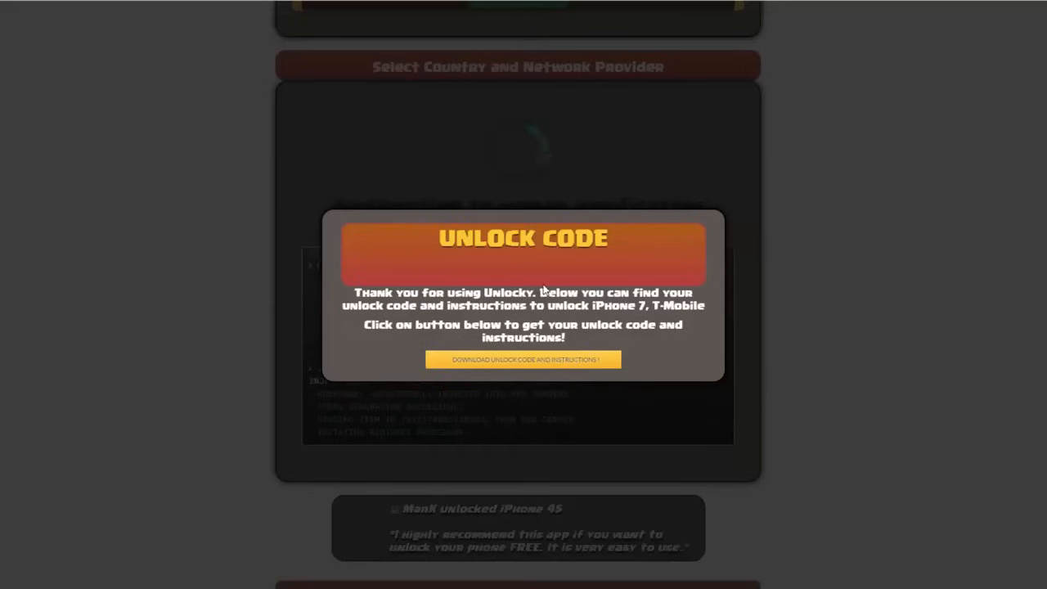
{"action": "mouse_move", "coordinate": [473, 372]}
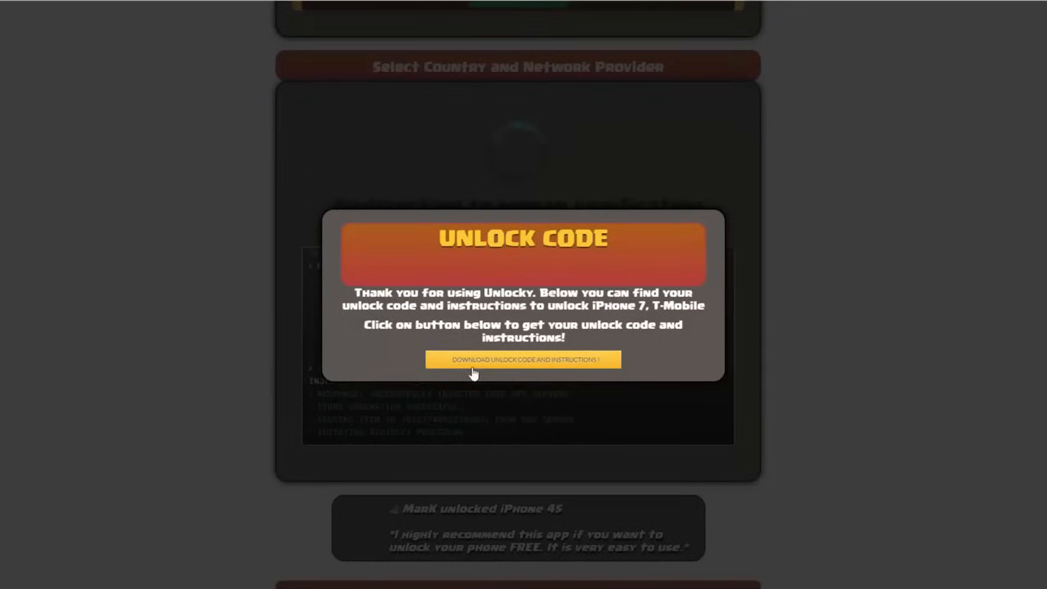
{"action": "mouse_move", "coordinate": [526, 363]}
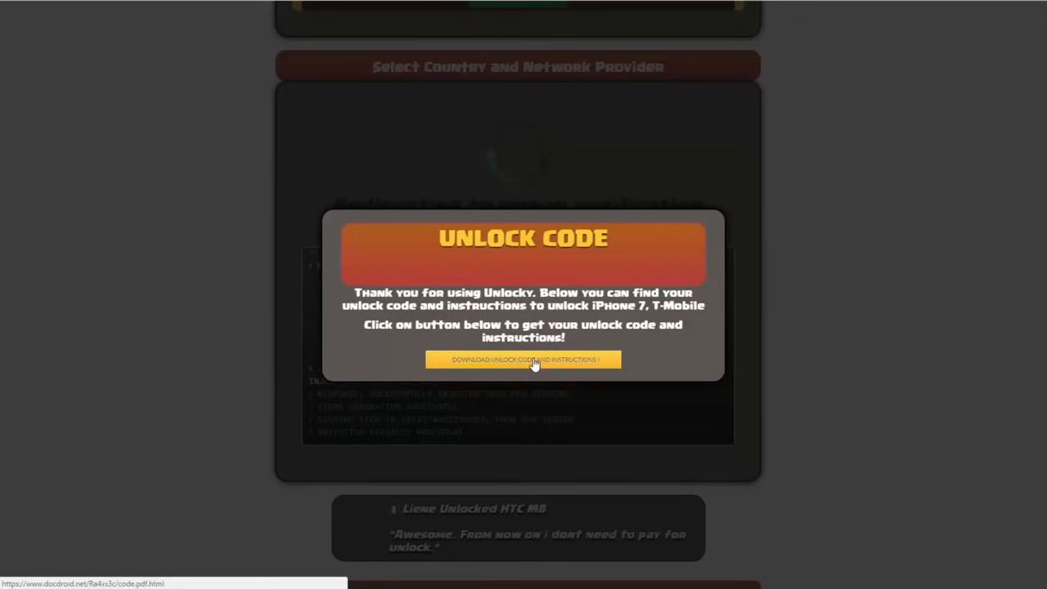
{"action": "left_click", "coordinate": [523, 360]}
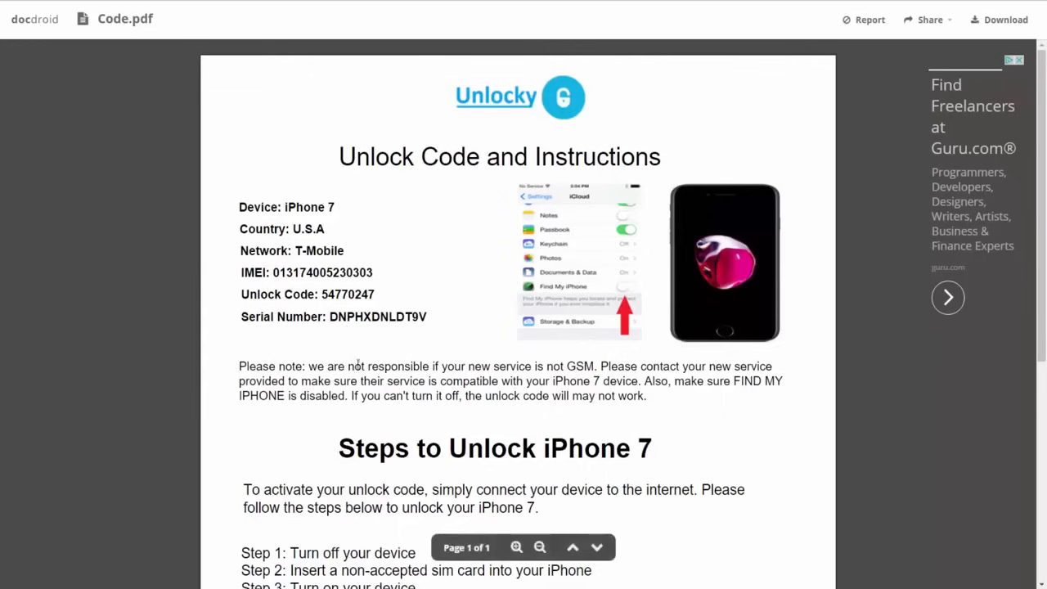
{"action": "mouse_move", "coordinate": [458, 341]}
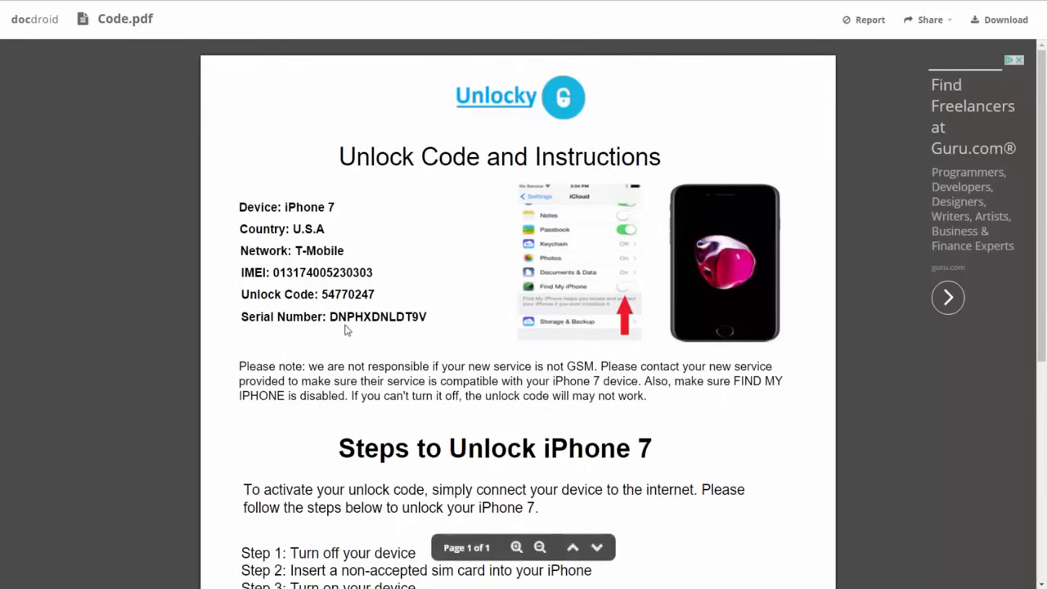
{"action": "mouse_move", "coordinate": [302, 319]}
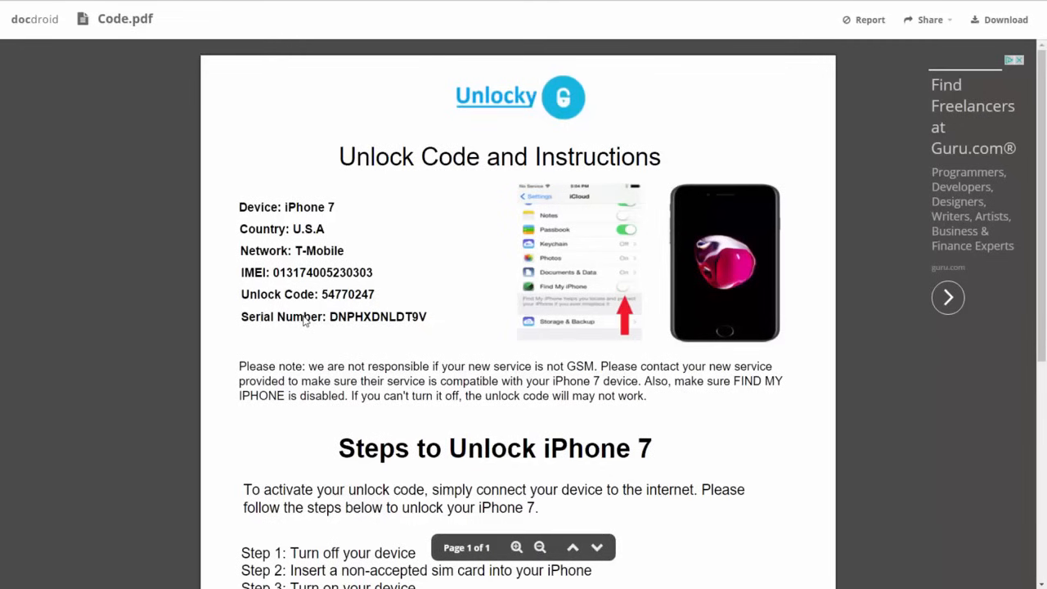
{"action": "scroll", "scroll_direction": "down", "scroll_amount": 3}
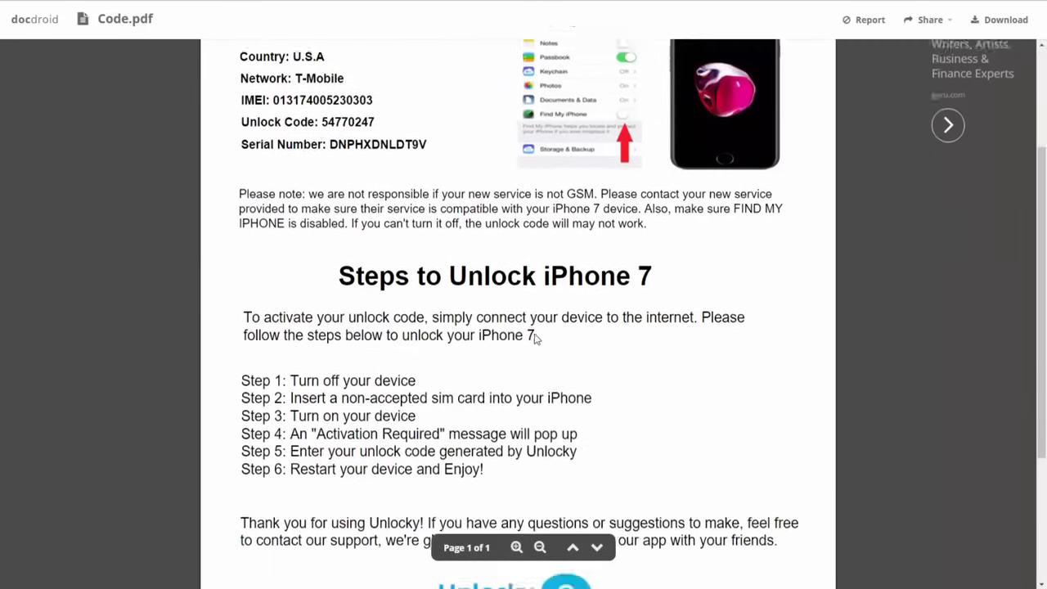
{"action": "scroll", "scroll_direction": "down", "scroll_amount": 3}
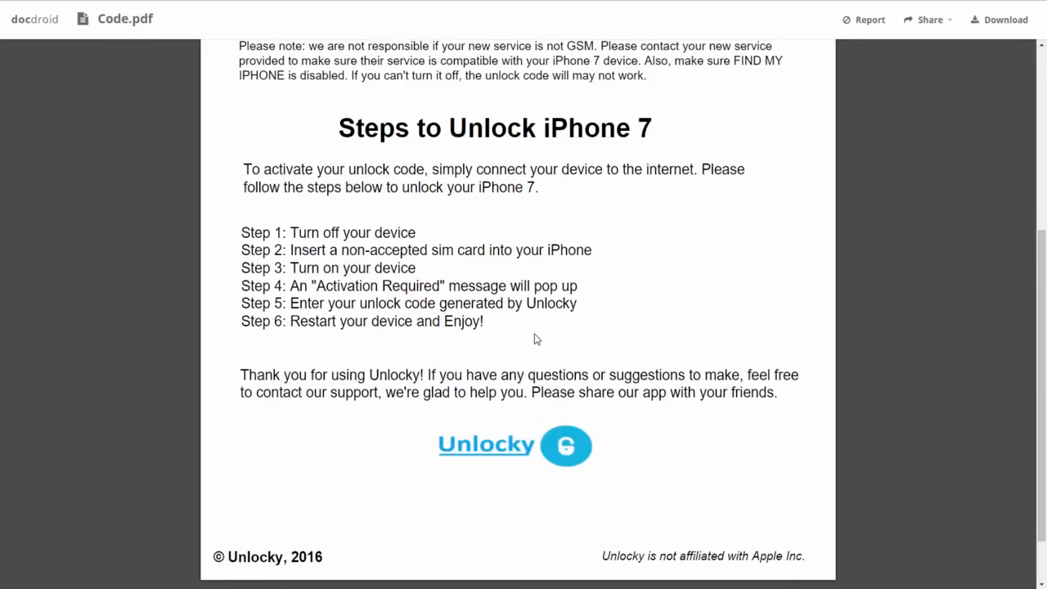
{"action": "scroll", "scroll_direction": "up", "scroll_amount": 3}
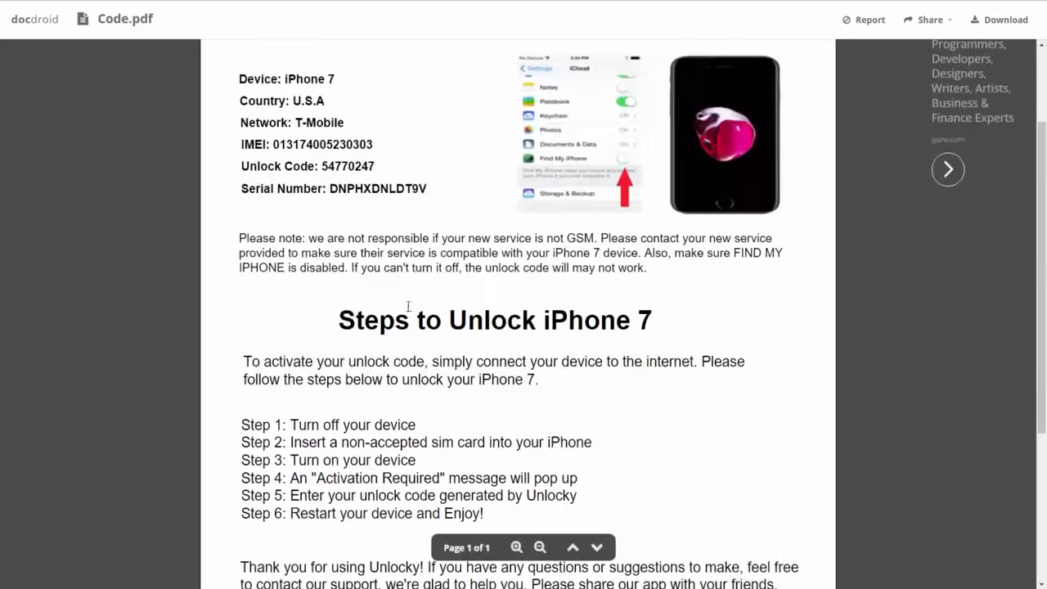
{"action": "scroll", "scroll_direction": "down", "scroll_amount": 3}
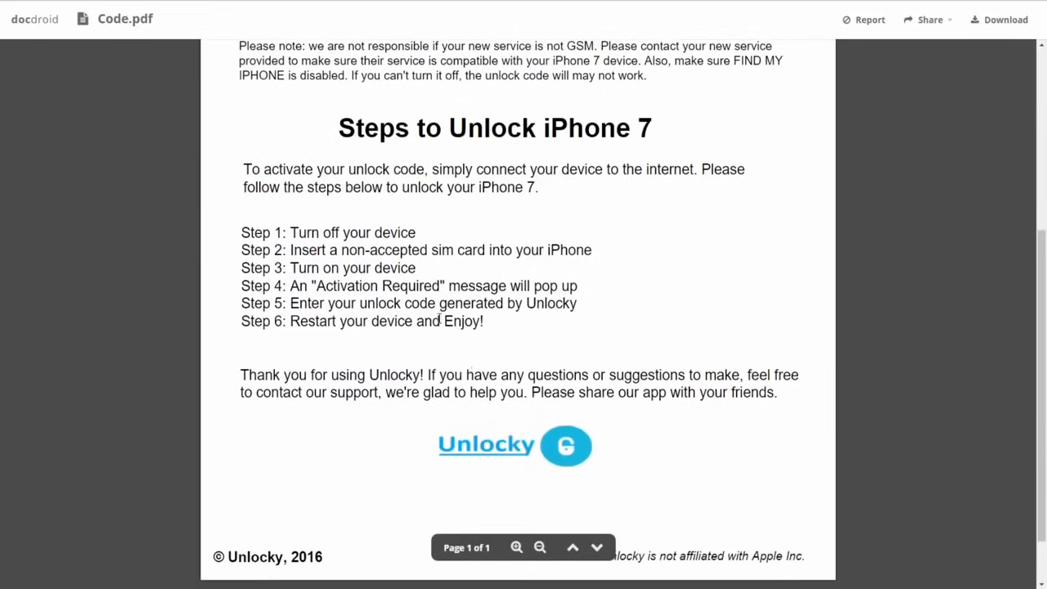